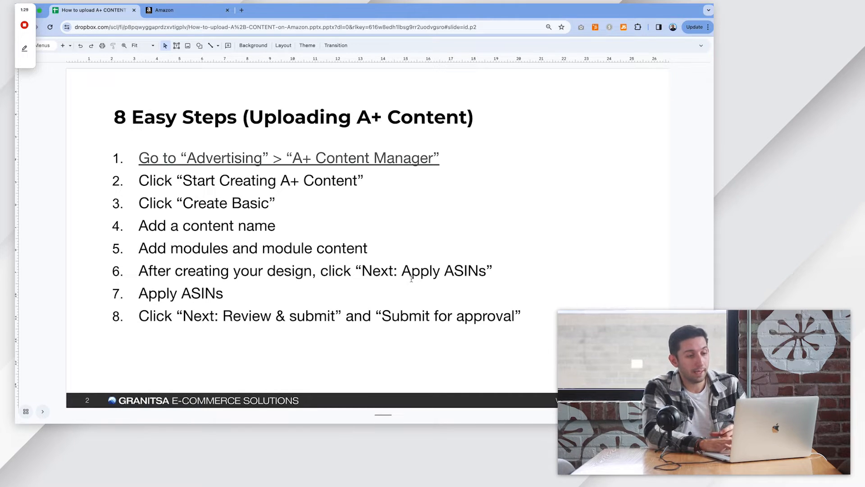
# Navigate from the Seller Central menu to the A+ Content Manager
pyautogui.doubleClick(161, 293)
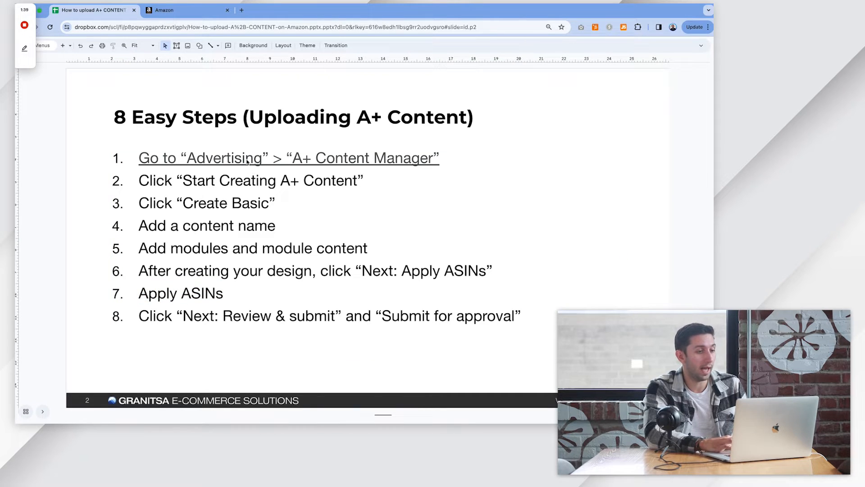
pyautogui.click(177, 10)
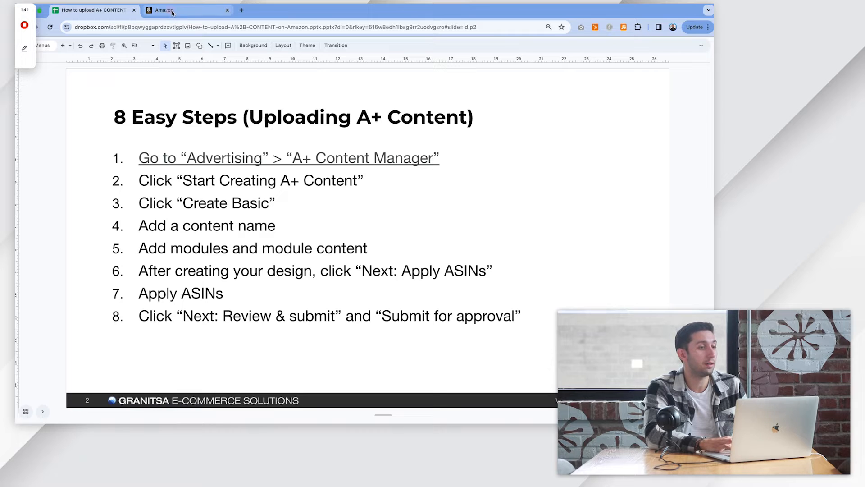
pyautogui.click(184, 9)
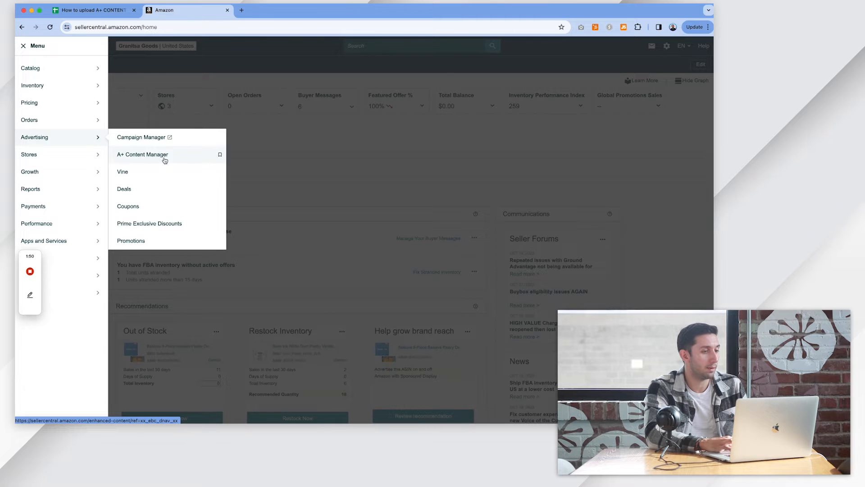
pyautogui.click(143, 155)
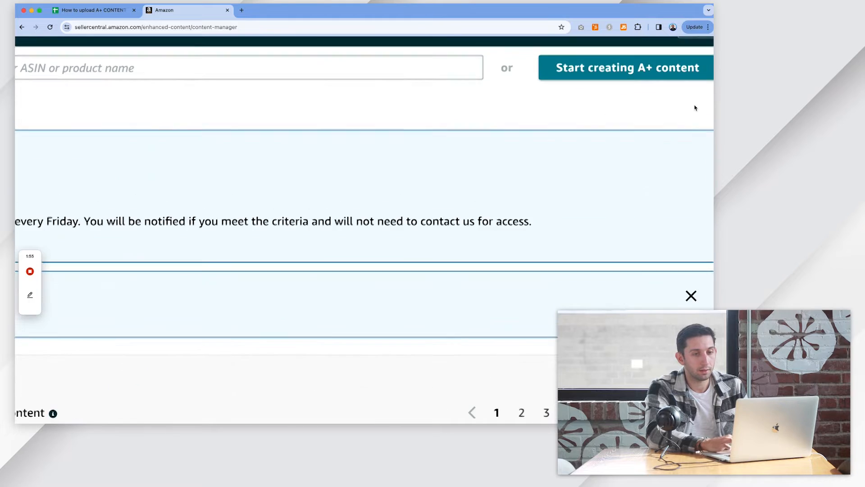
# Start a new Basic A+ content draft
pyautogui.click(625, 68)
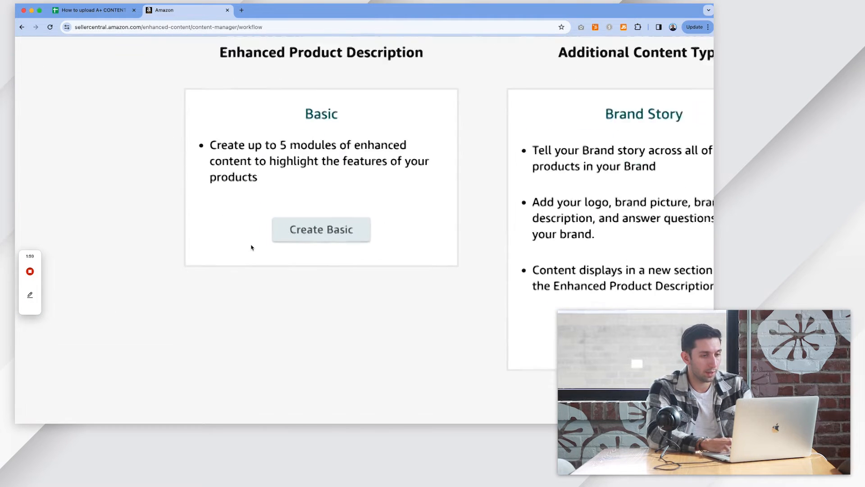
pyautogui.click(321, 228)
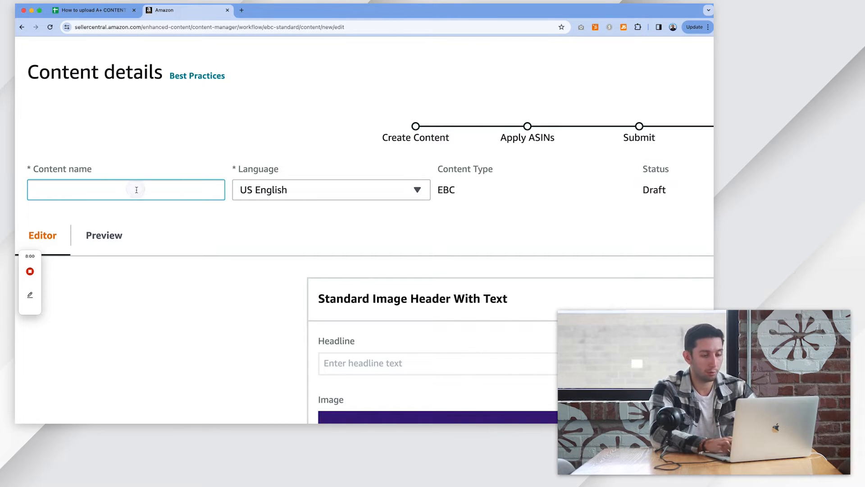
# Name the content 'Fluidity' and add a Standard Image Header With Text module
pyautogui.write('Fluidity')
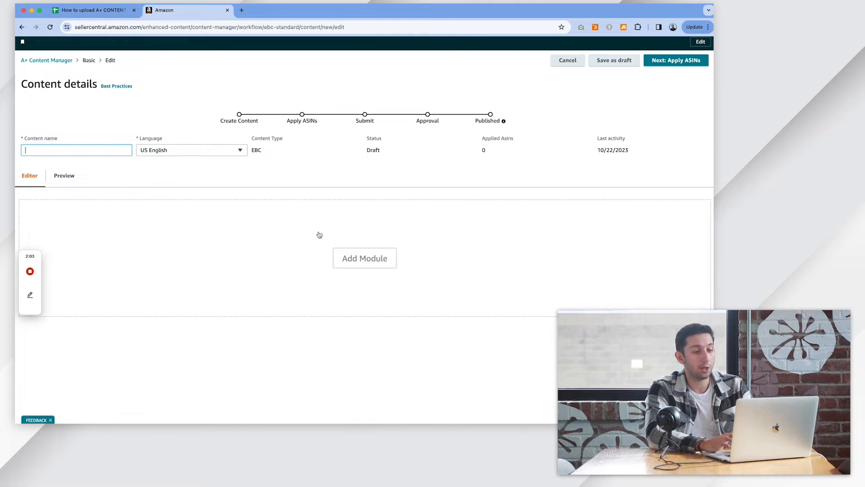
pyautogui.scroll(-3)
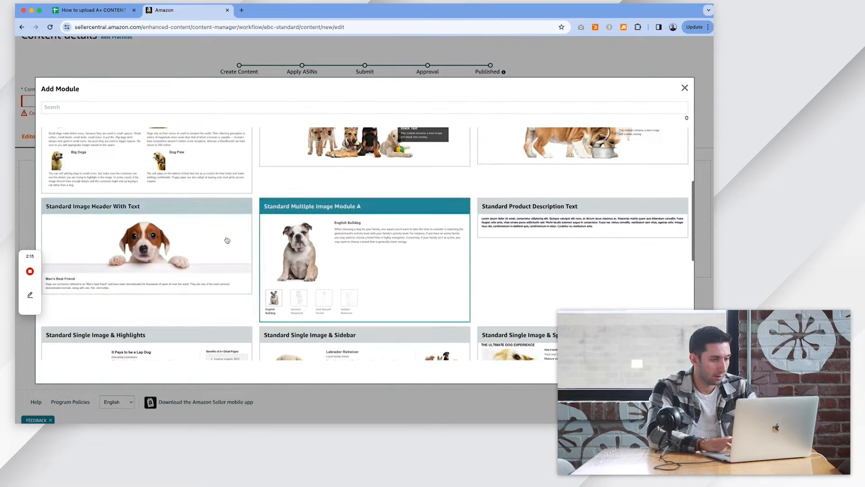
pyautogui.click(685, 88)
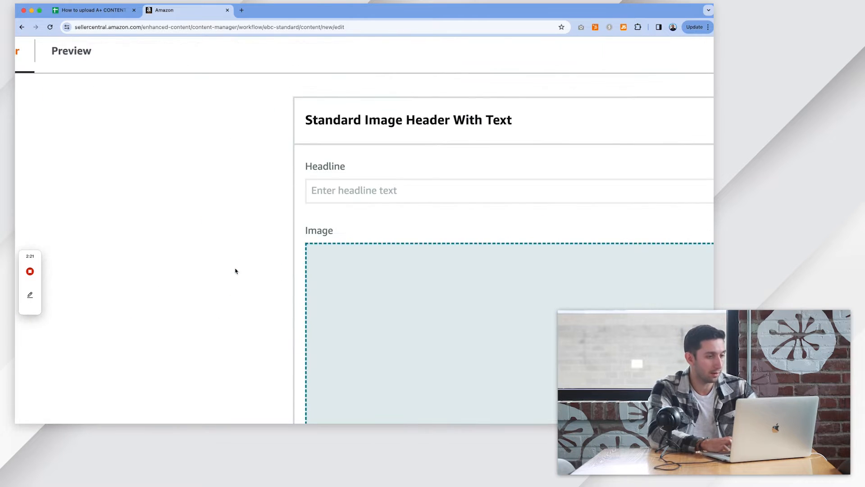
pyautogui.click(29, 38)
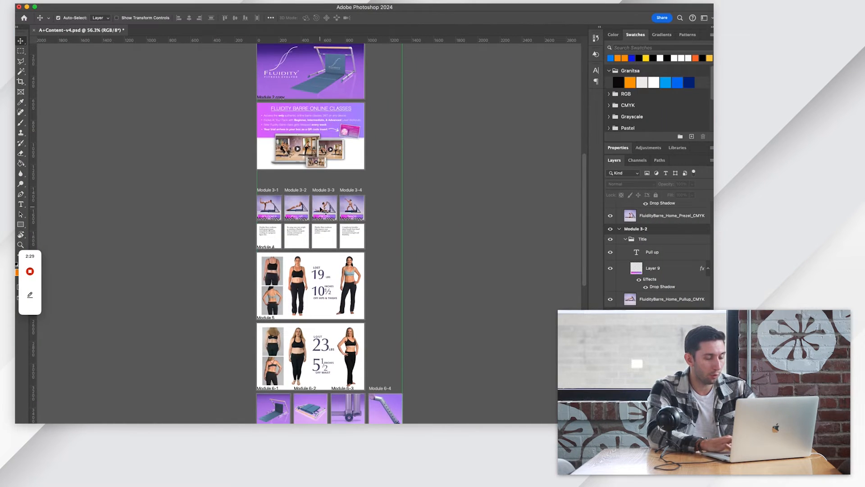
pyautogui.scroll(-3)
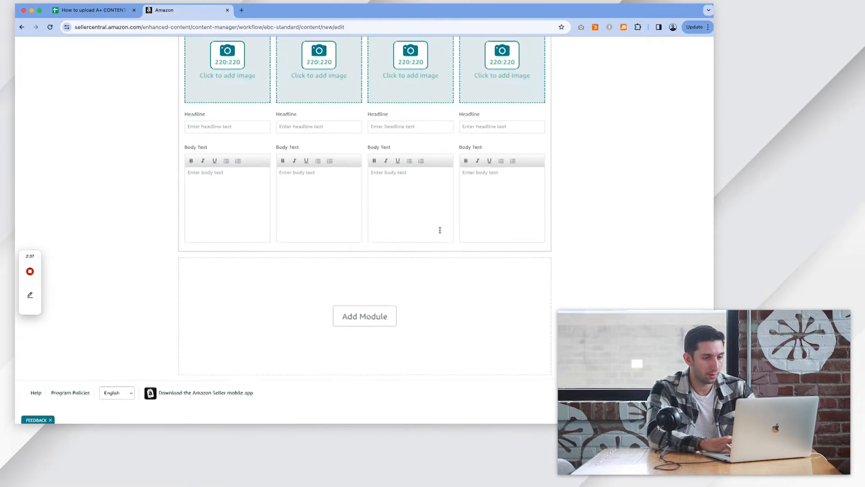
# Add a Standard Four Image & Text module beneath the header module
pyautogui.click(364, 315)
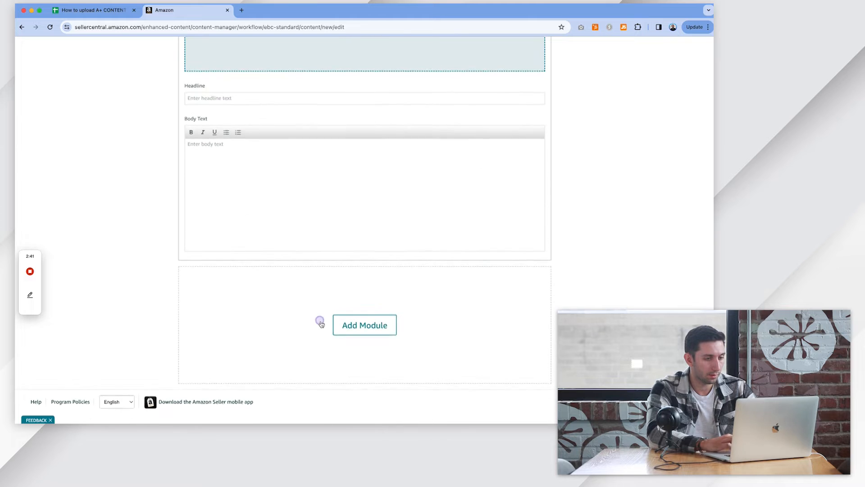
pyautogui.click(364, 324)
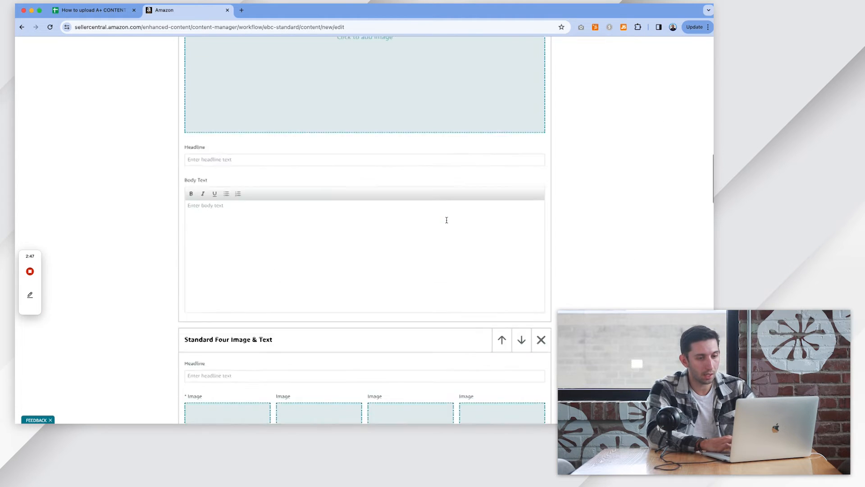
pyautogui.scroll(3)
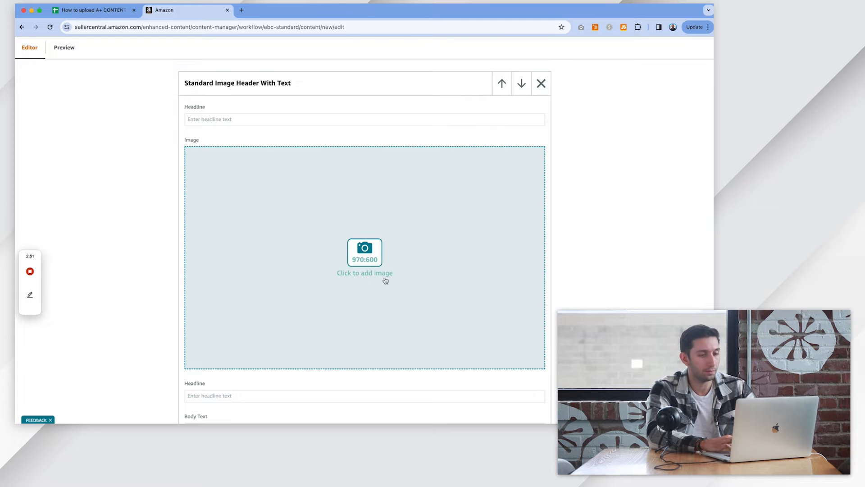
# Upload the Fluidity Module 1 image from the A+ content image folder
pyautogui.click(365, 257)
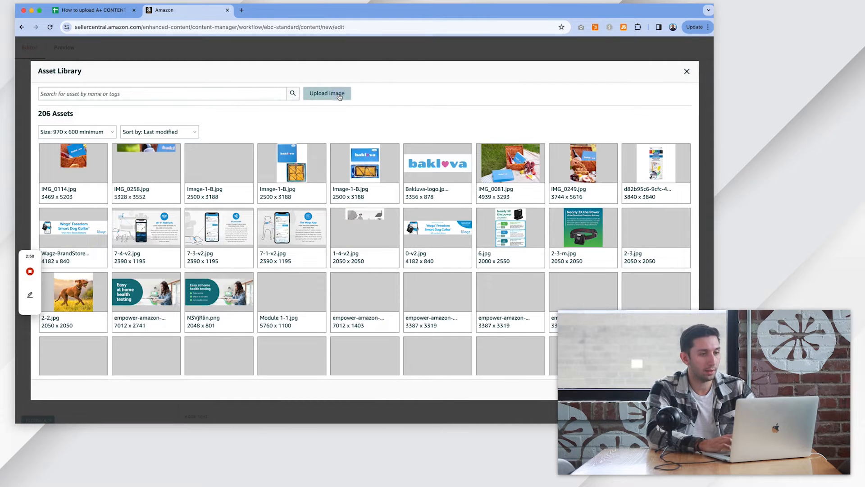
pyautogui.click(327, 92)
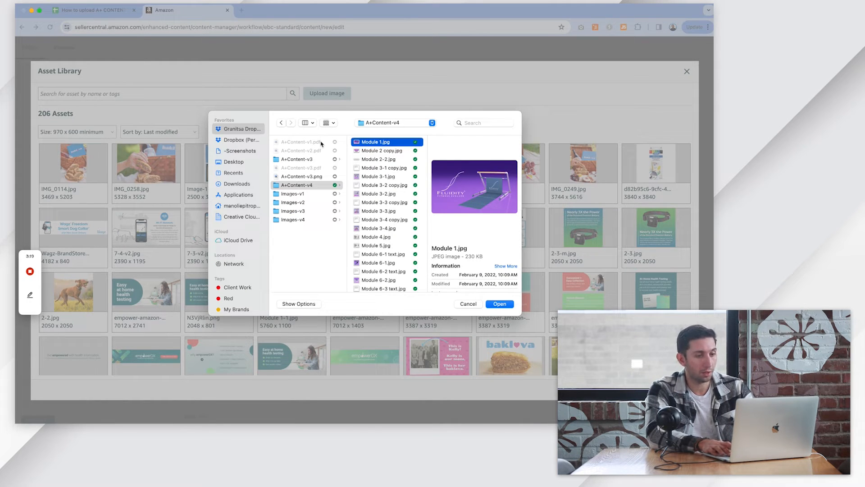
pyautogui.click(498, 304)
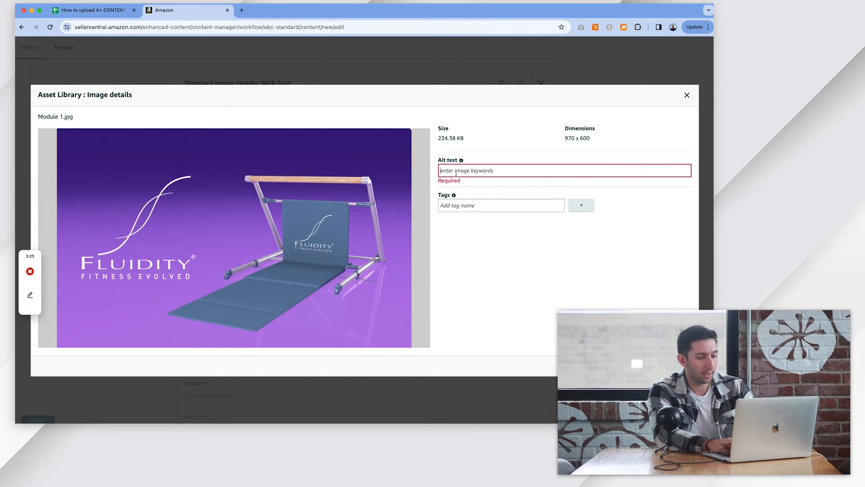
# Save alt text 'Fluidity Fitness Evolved At Home Workout Barre' and add the image to the header module
pyautogui.write('Fluidity Fitness')
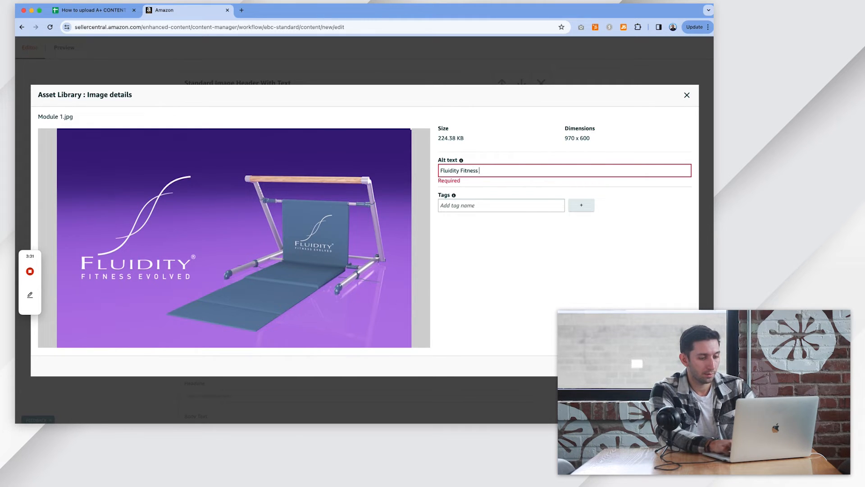
pyautogui.write('Evolved')
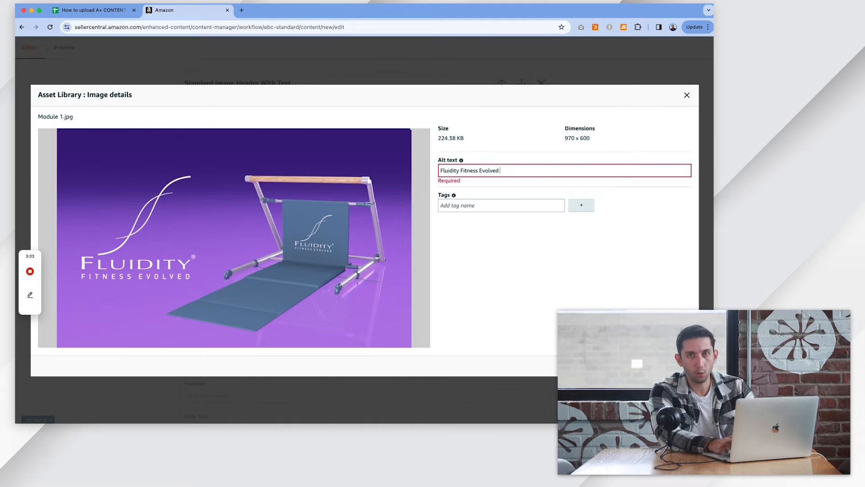
pyautogui.write('At')
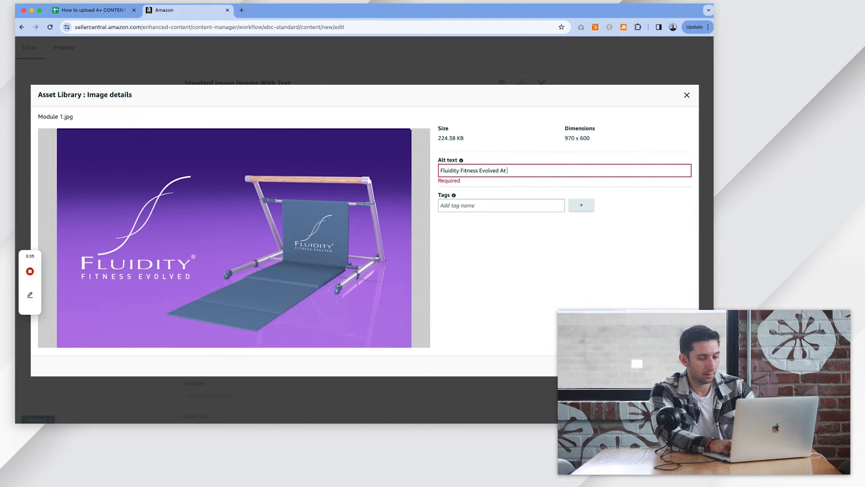
pyautogui.write('Home Workout Barre')
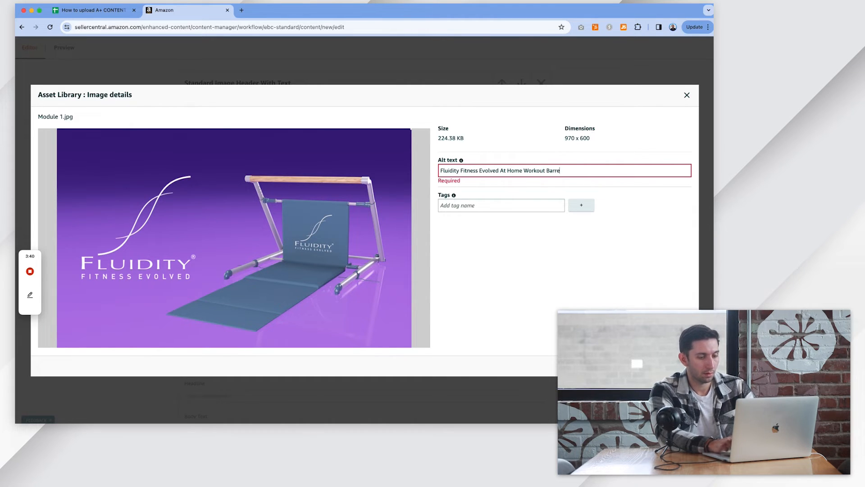
pyautogui.click(500, 200)
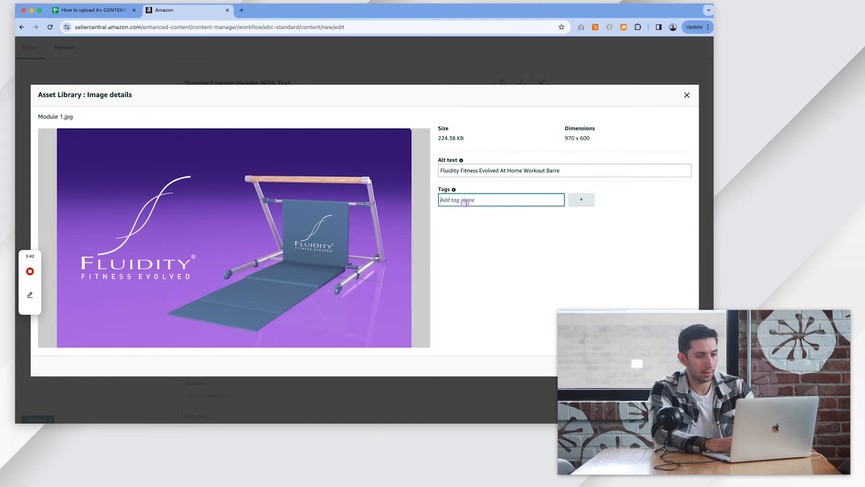
pyautogui.click(580, 199)
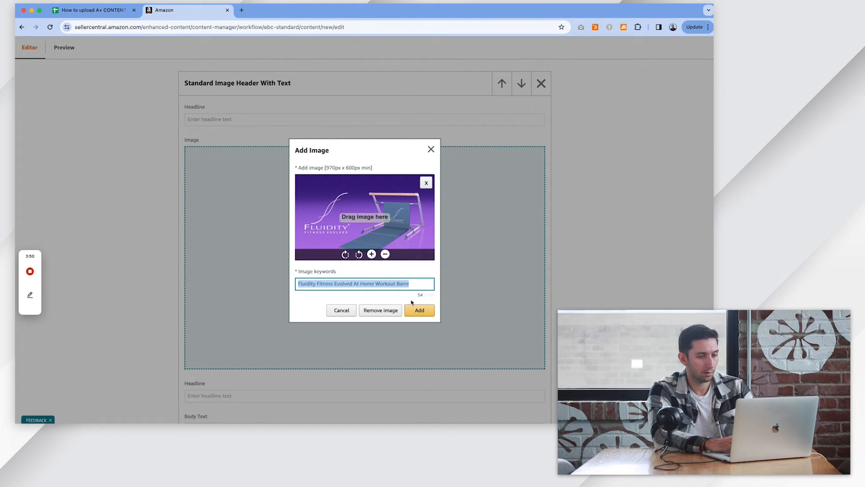
pyautogui.click(419, 309)
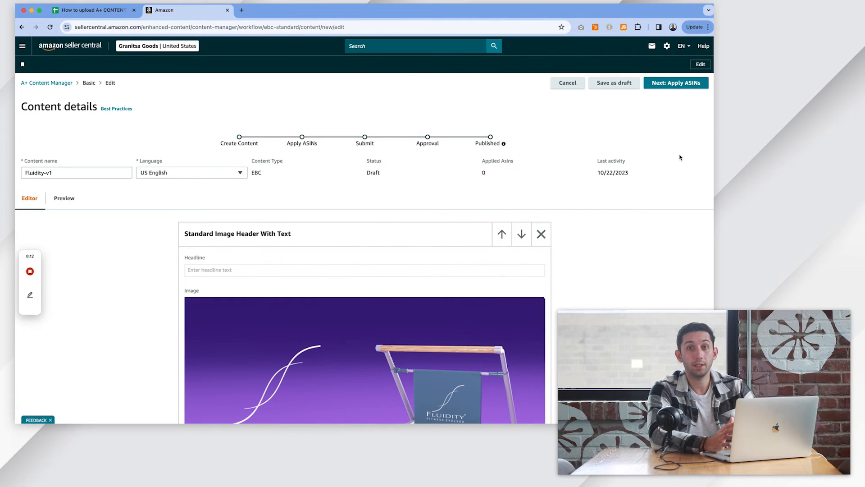
# Move on to Apply ASINs and apply the product ASIN to the Fluidity draft
pyautogui.scroll(-3)
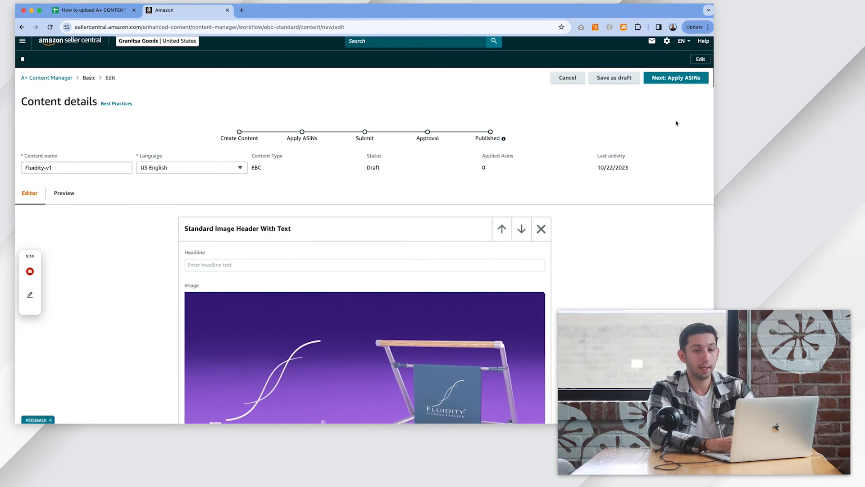
pyautogui.scroll(-3)
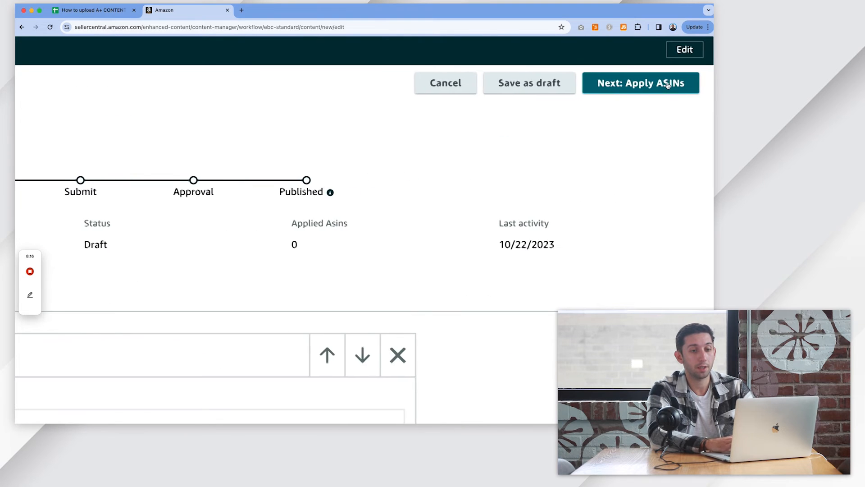
pyautogui.click(640, 83)
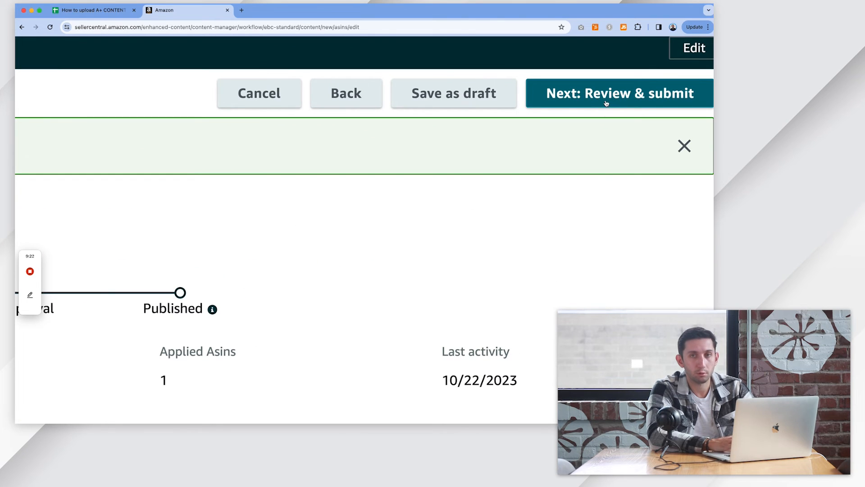
# Review the full Fluidity-v1 A+ content preview
pyautogui.click(619, 93)
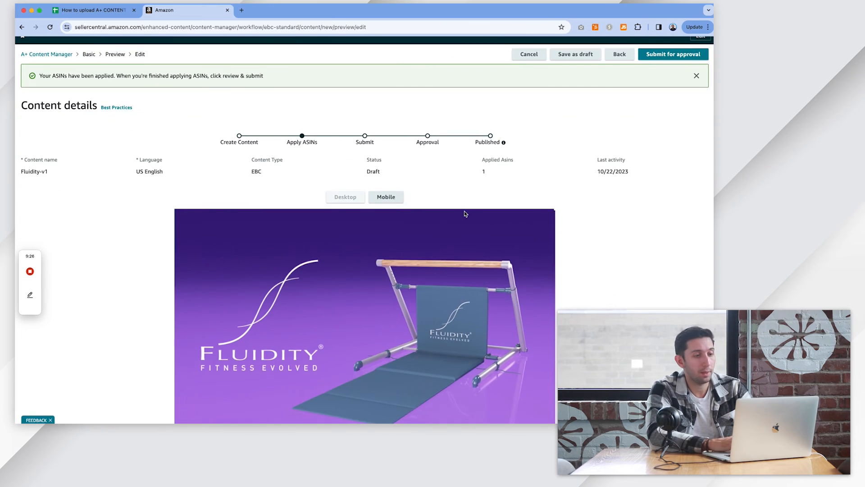
pyautogui.scroll(-3)
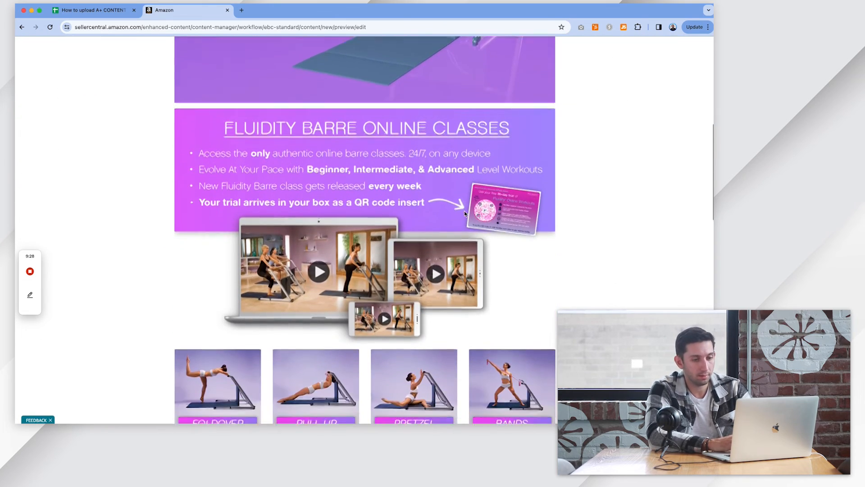
pyautogui.scroll(-3)
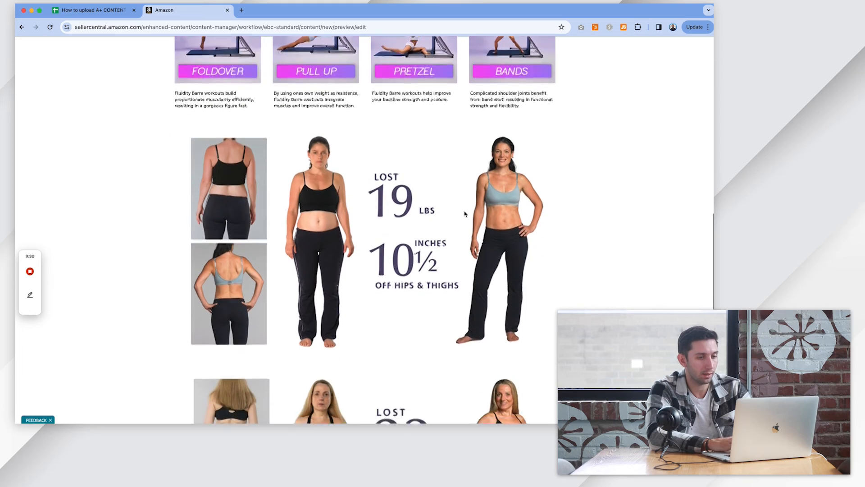
pyautogui.scroll(-3)
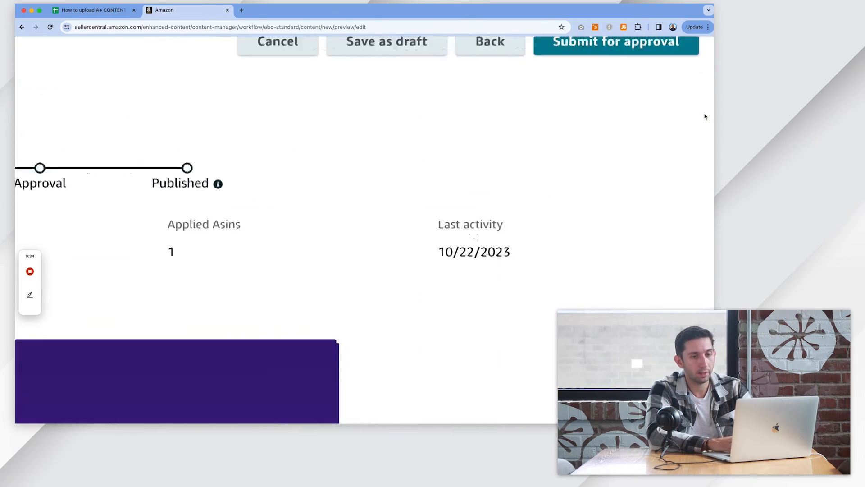
# Submit the content for approval and bring up the confirmation prompt
pyautogui.click(616, 41)
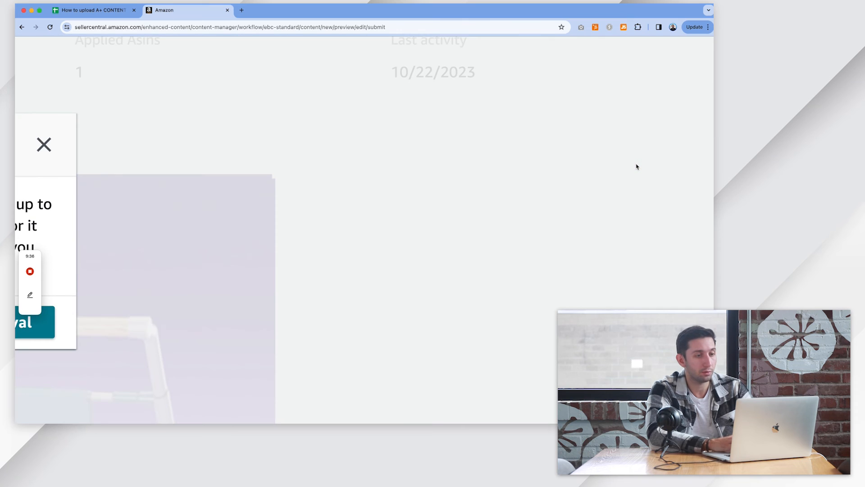
pyautogui.click(672, 83)
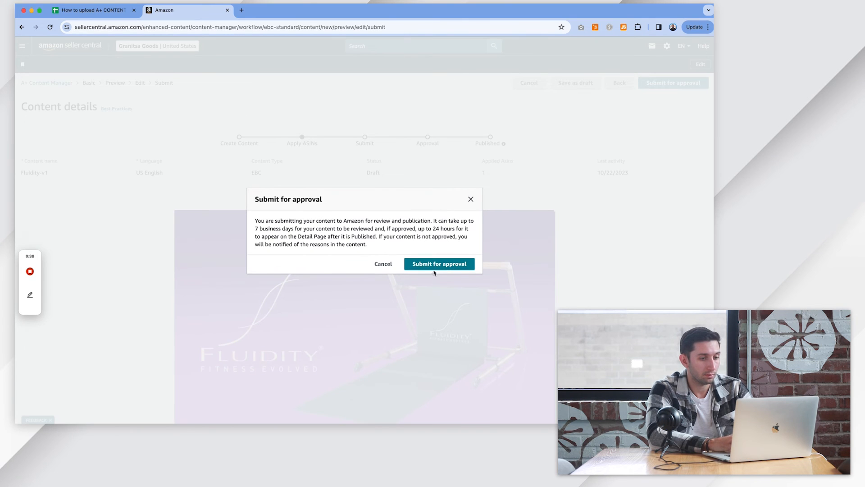